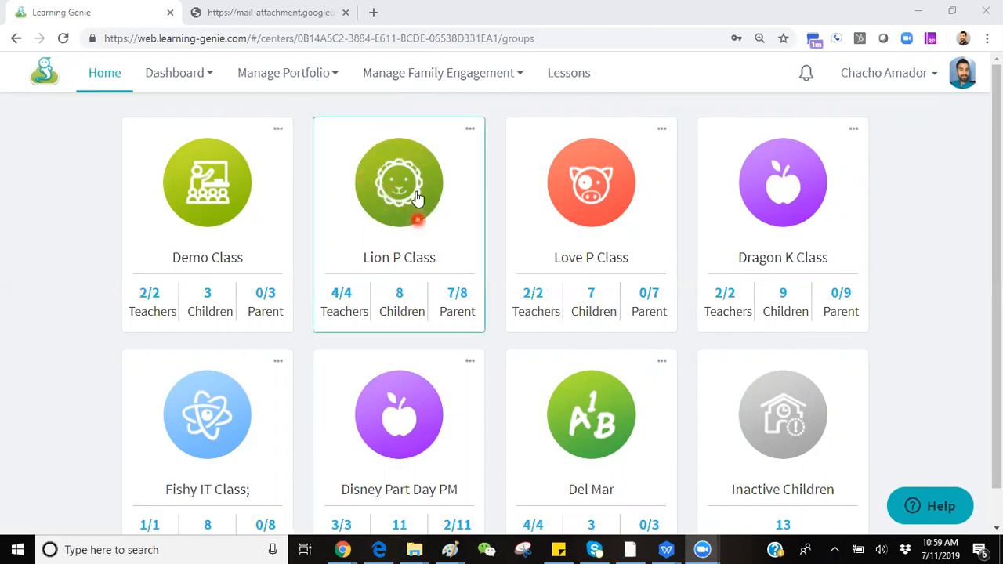
pyautogui.click(398, 181)
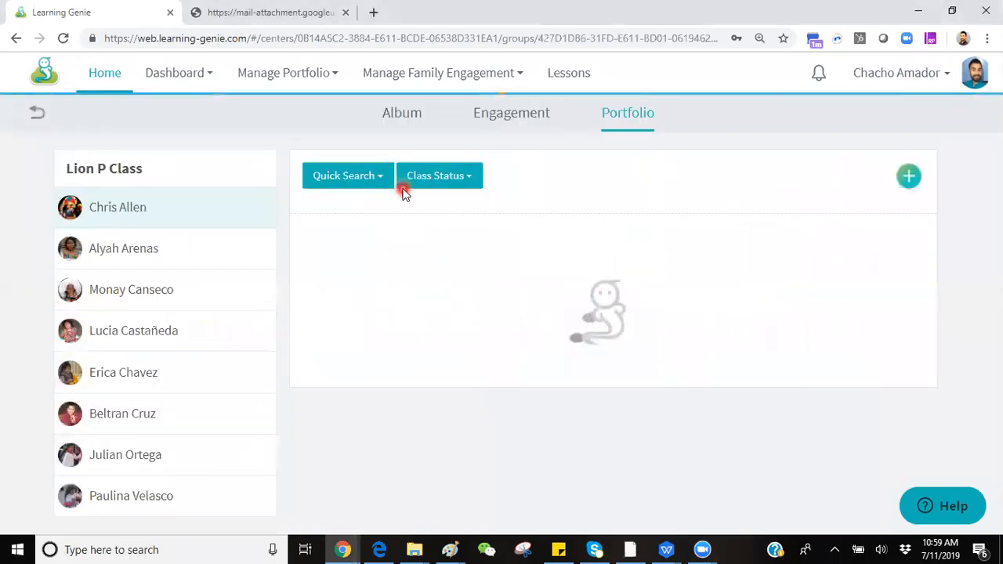
pyautogui.click(627, 113)
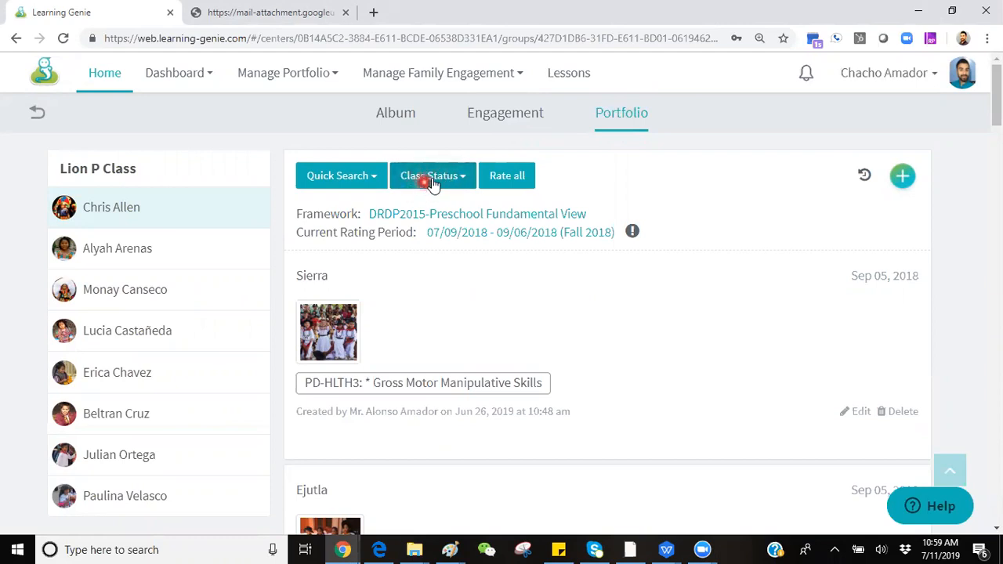
# Reveal the Class Status PDF export choices: by domain, by dates, whole class.
pyautogui.click(432, 175)
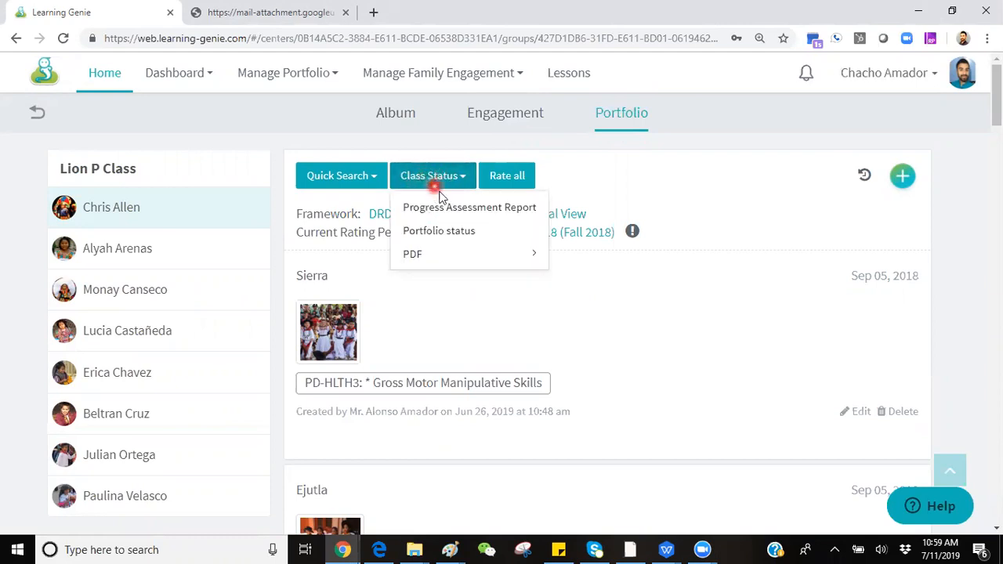
pyautogui.click(412, 254)
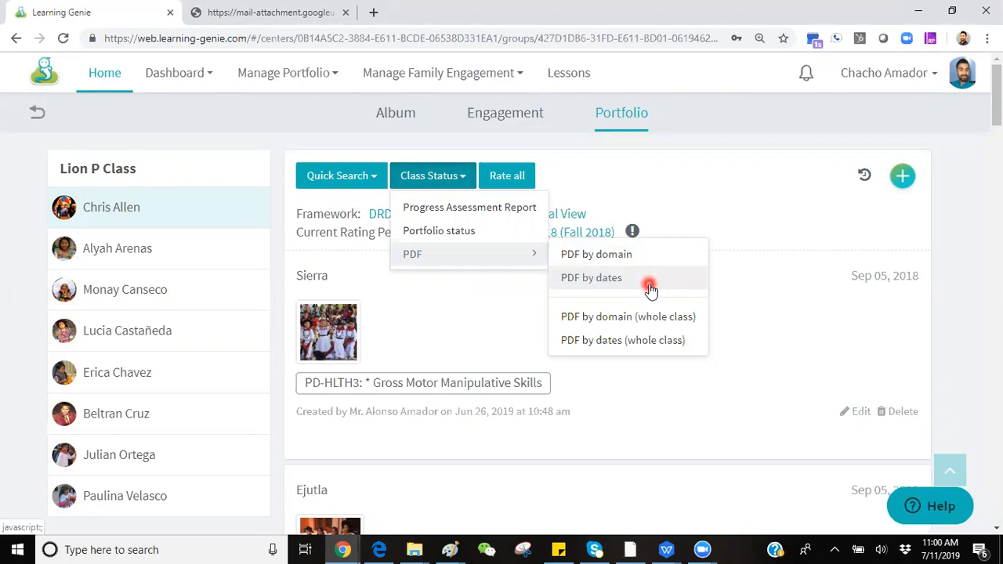
pyautogui.moveTo(661, 282)
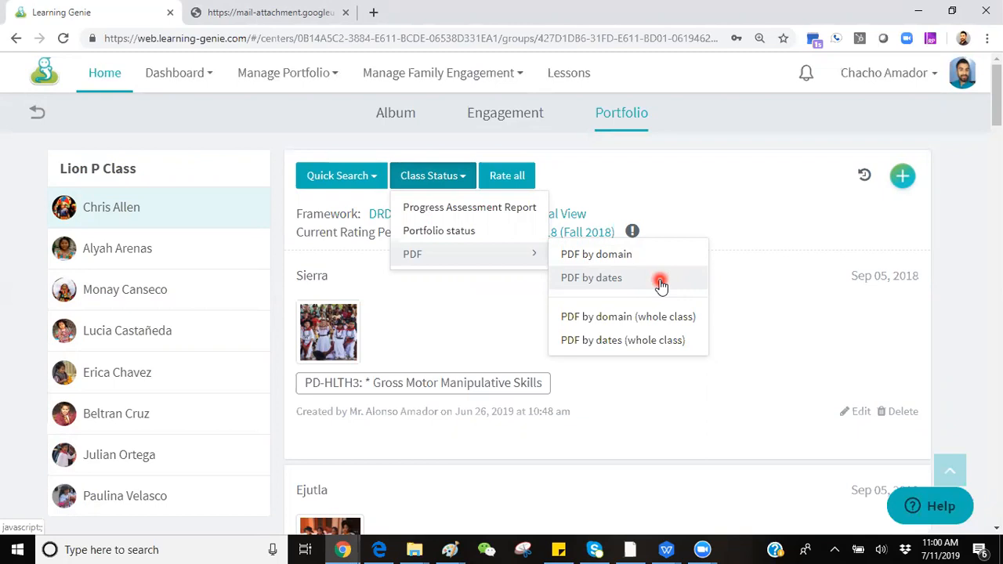
pyautogui.moveTo(664, 295)
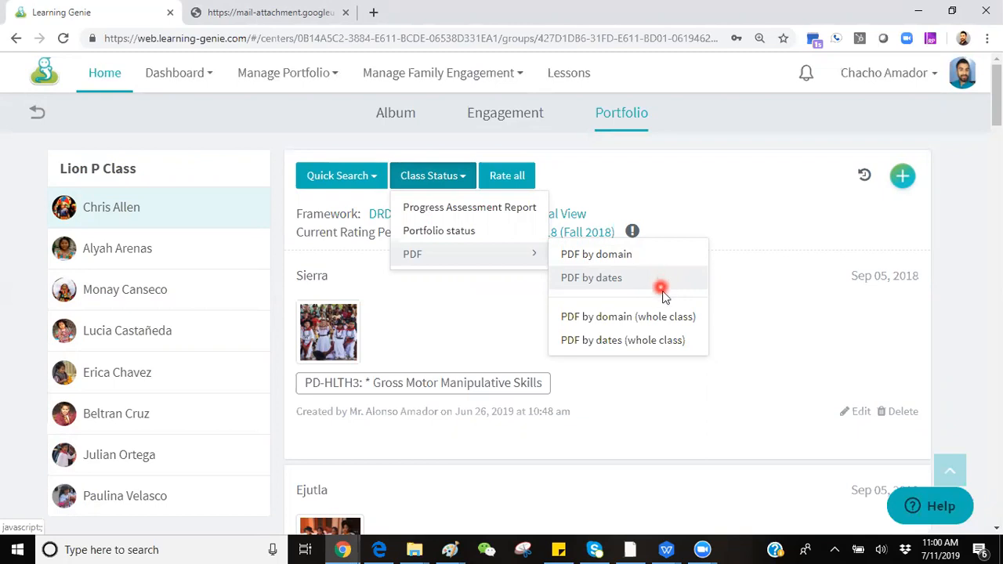
pyautogui.moveTo(596, 254)
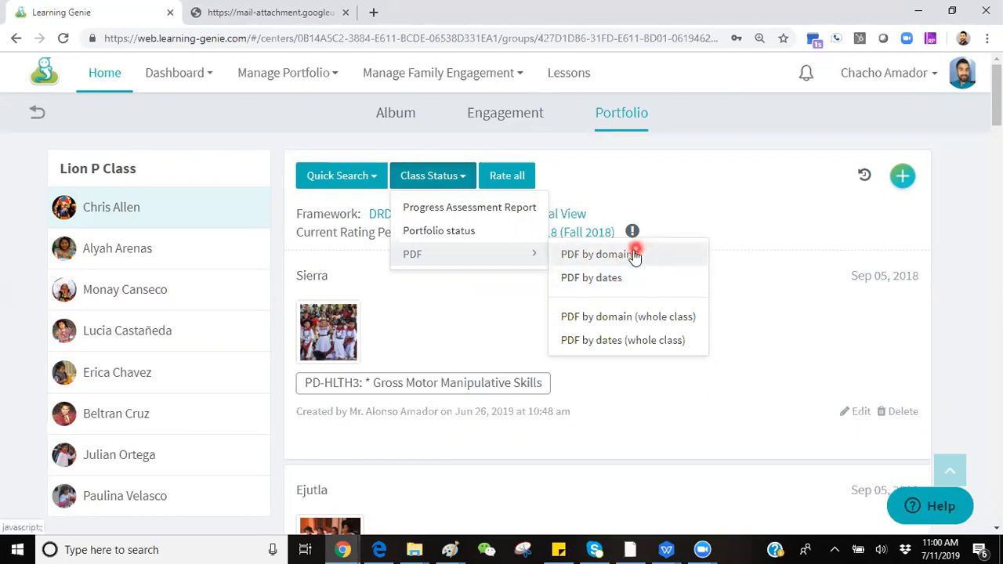
pyautogui.moveTo(642, 317)
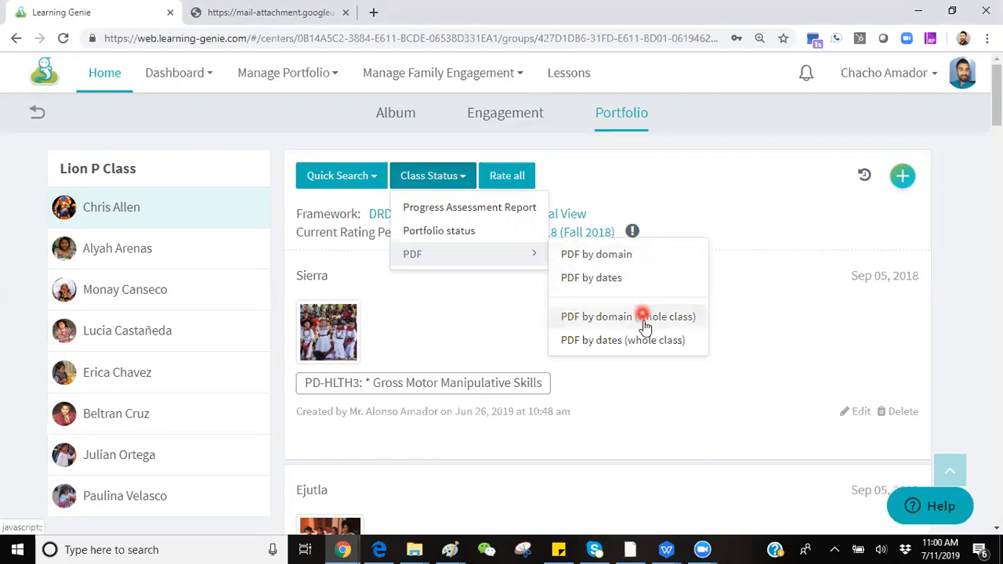
pyautogui.moveTo(640, 340)
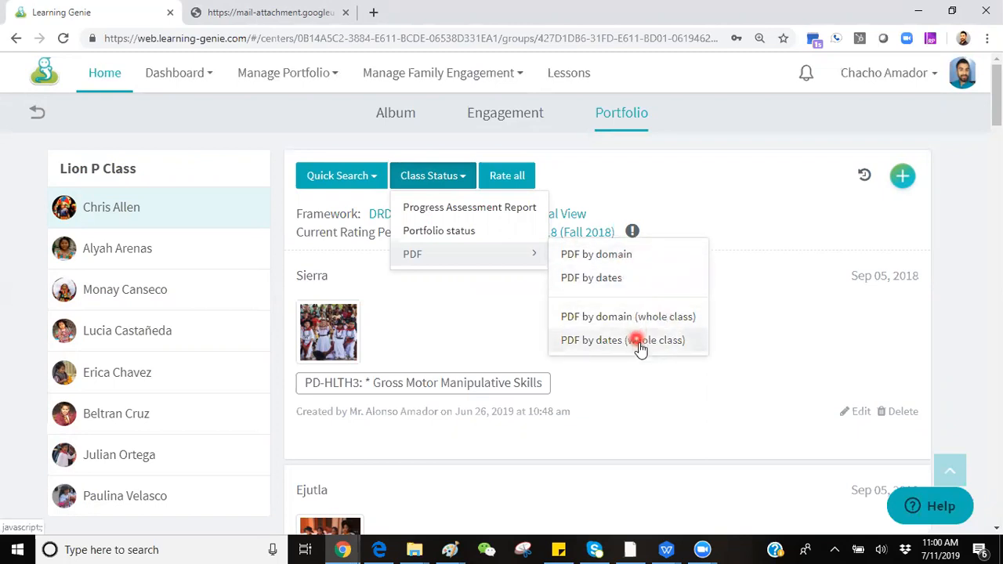
pyautogui.moveTo(640, 317)
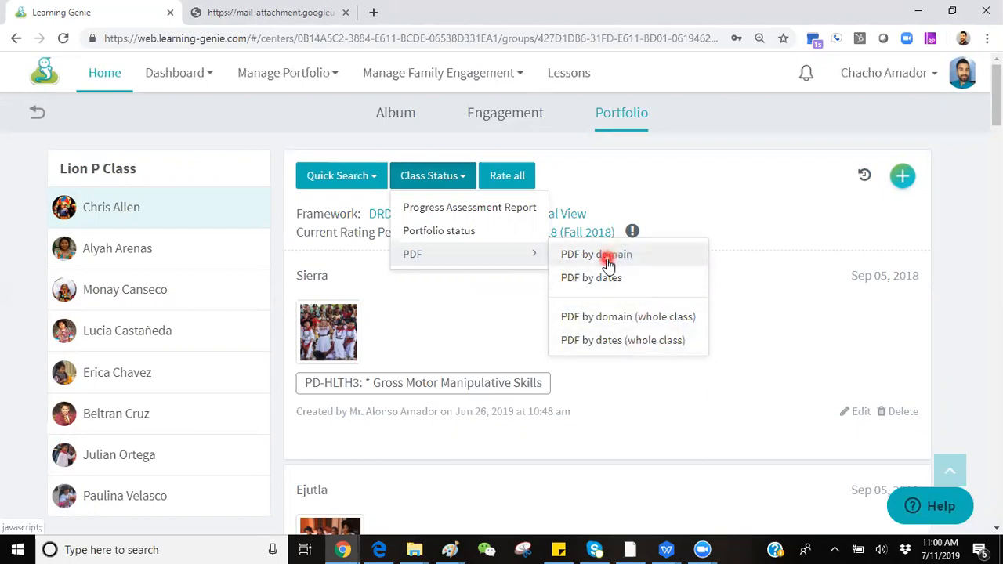
pyautogui.click(595, 254)
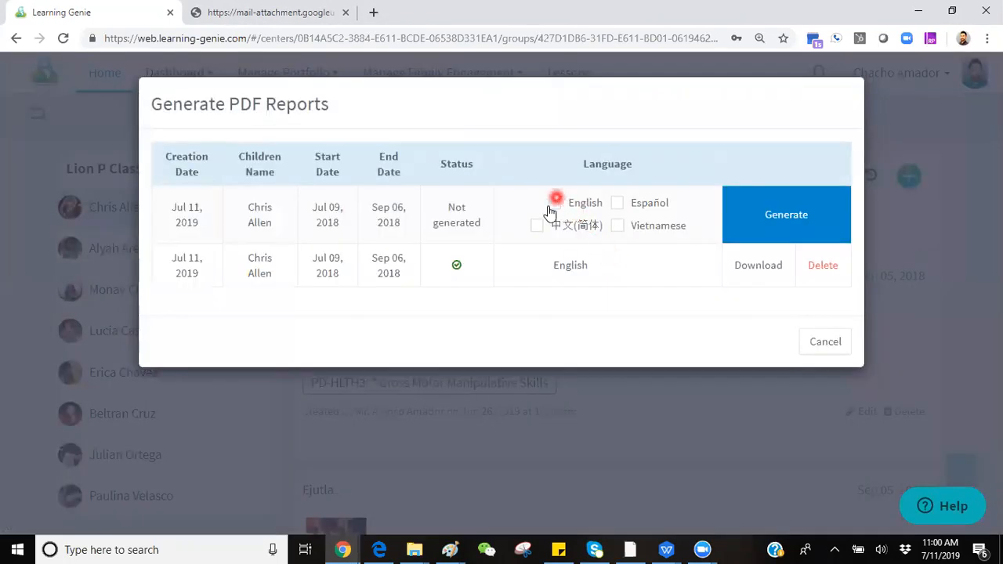
pyautogui.click(555, 202)
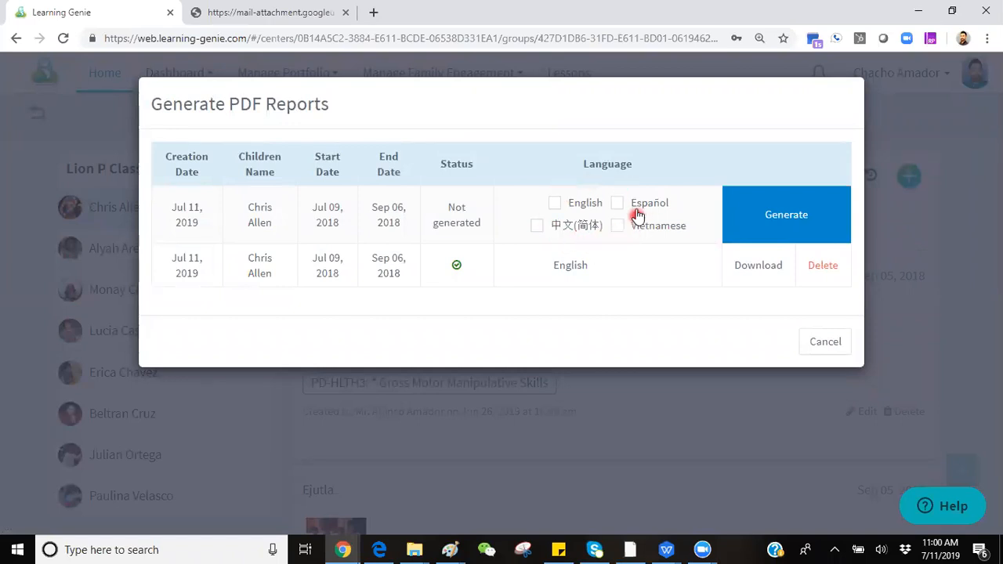
pyautogui.click(554, 204)
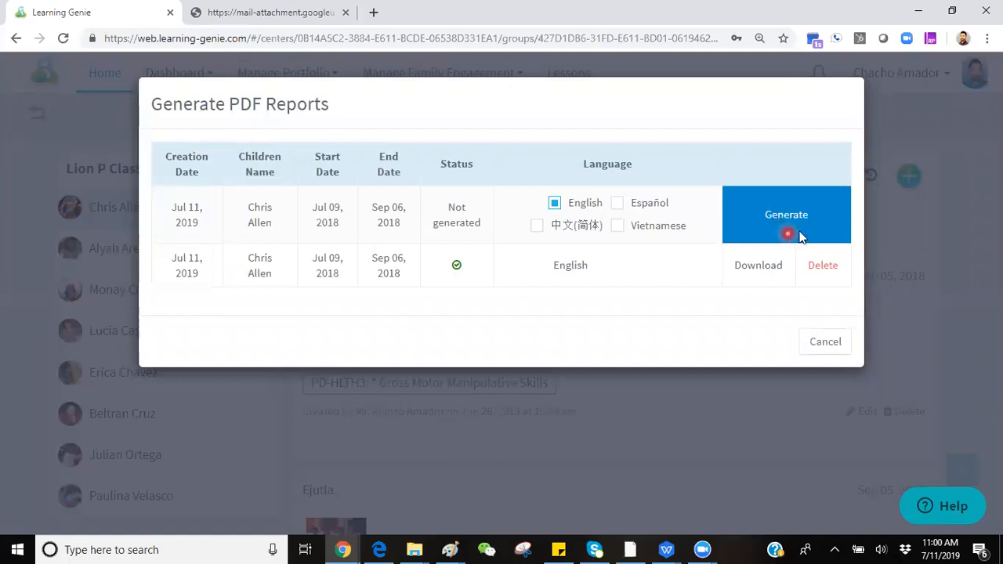
pyautogui.click(786, 213)
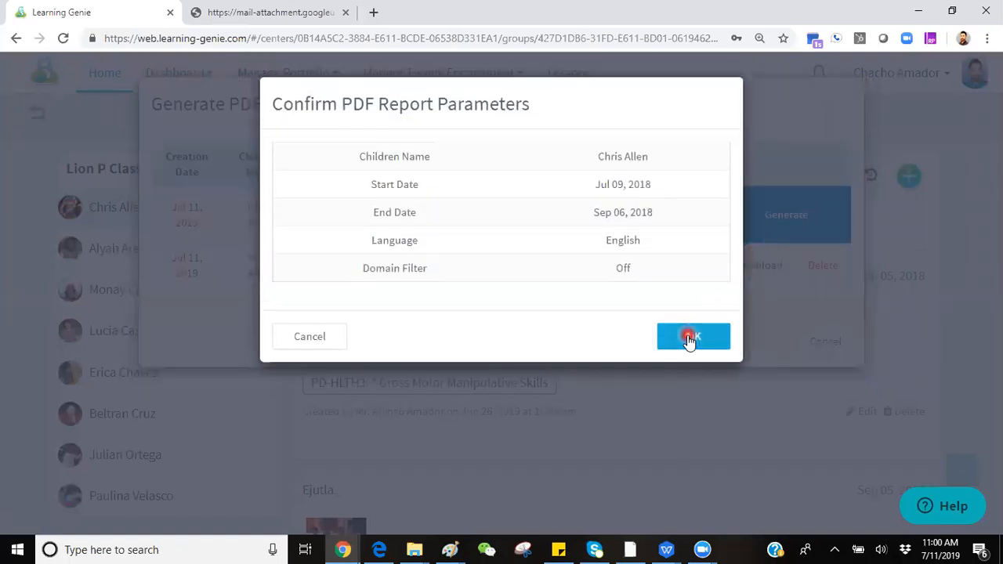
pyautogui.click(693, 335)
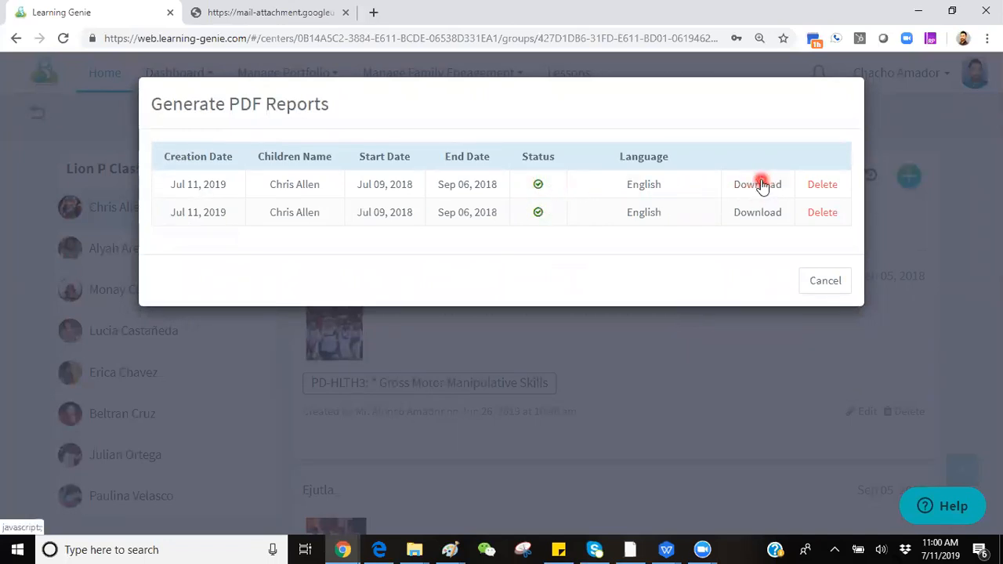
pyautogui.click(756, 185)
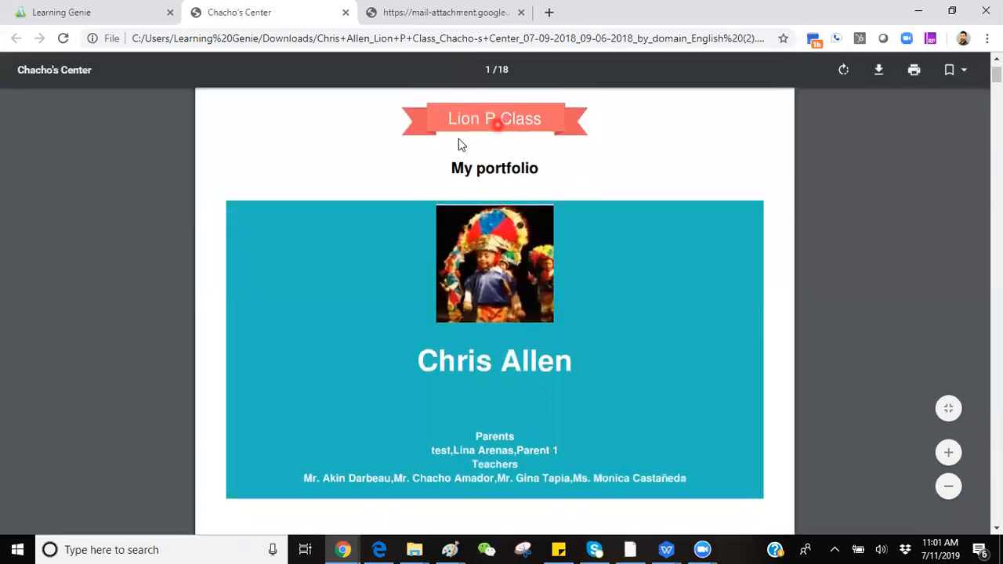
# Read through the domain PDF's Self-Regulation pages, then return to Learning Genie's reports list.
pyautogui.scroll(-3)
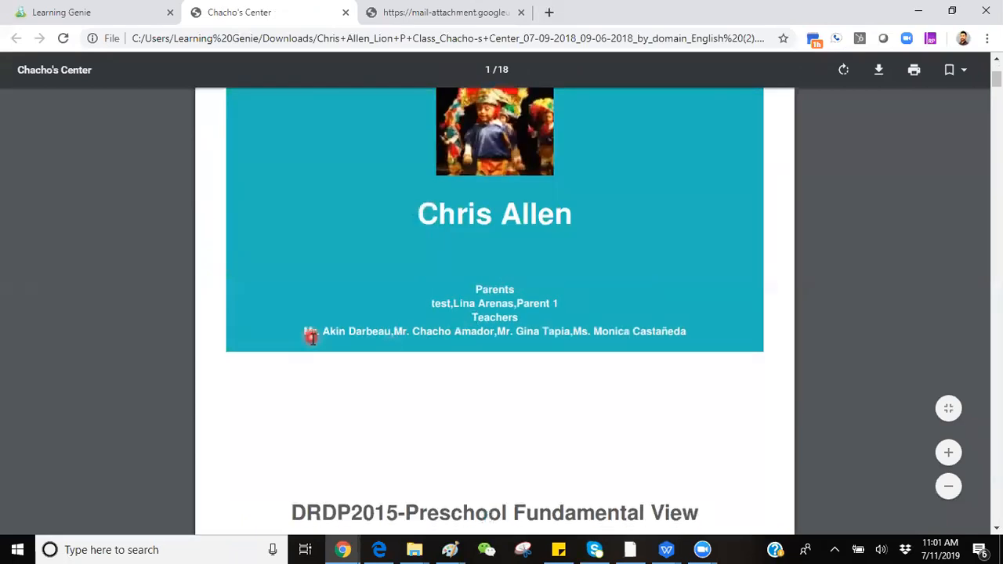
pyautogui.moveTo(576, 385)
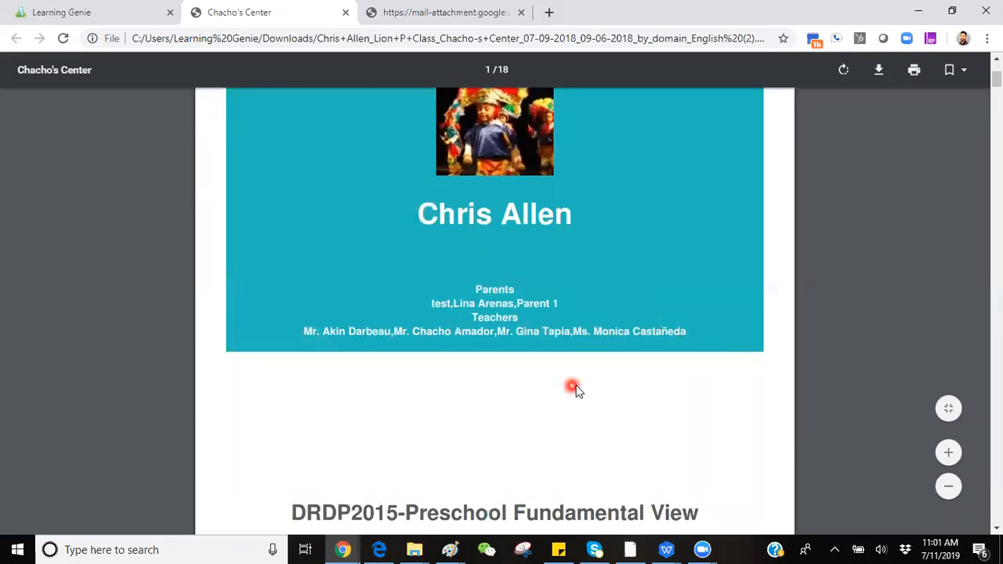
pyautogui.scroll(-3)
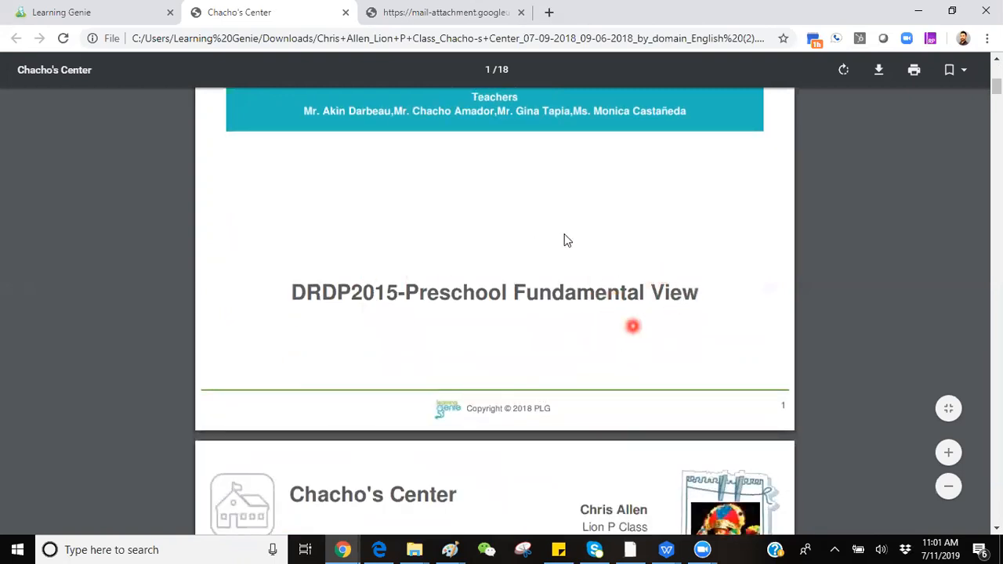
pyautogui.scroll(-3)
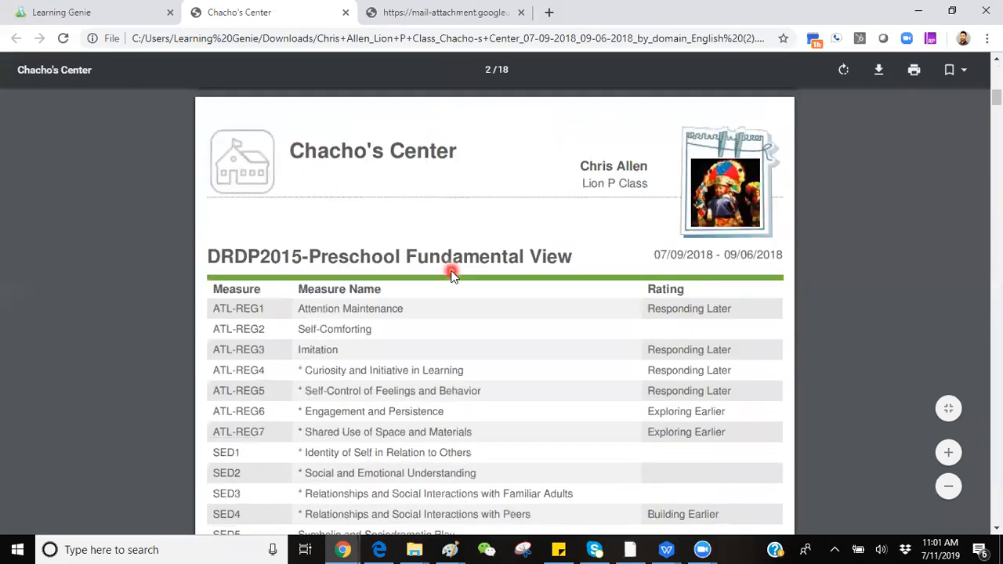
pyautogui.scroll(-3)
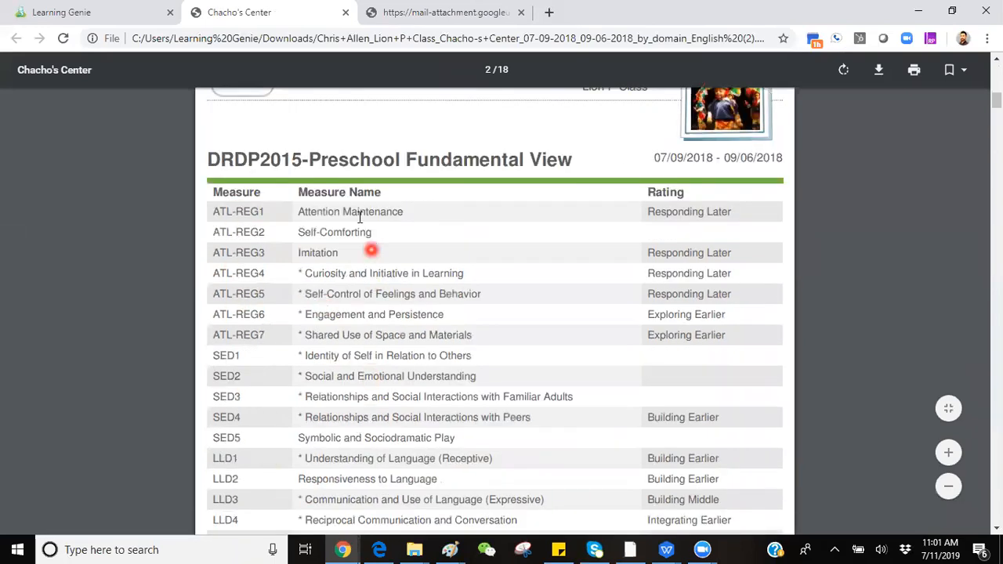
pyautogui.scroll(-3)
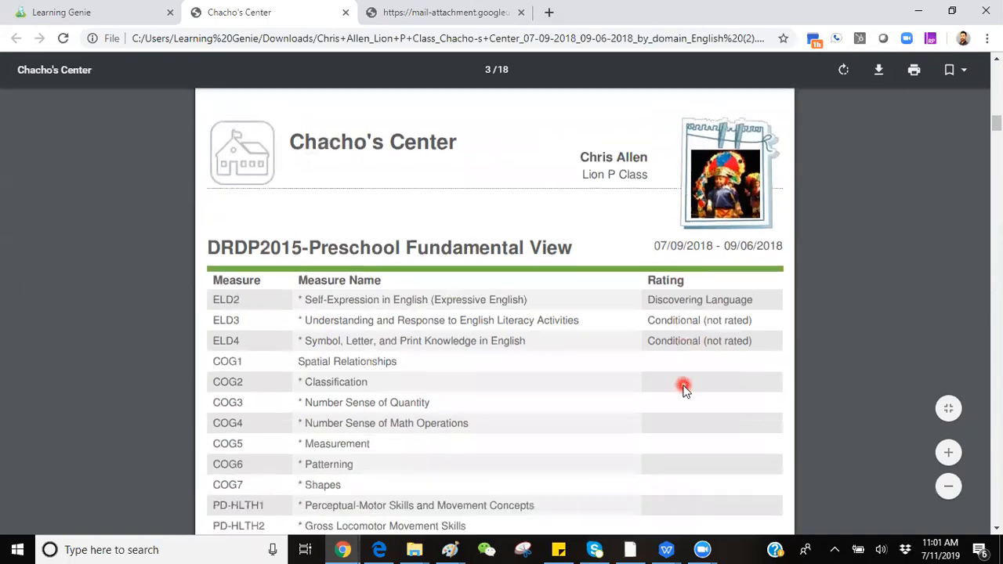
pyautogui.scroll(-3)
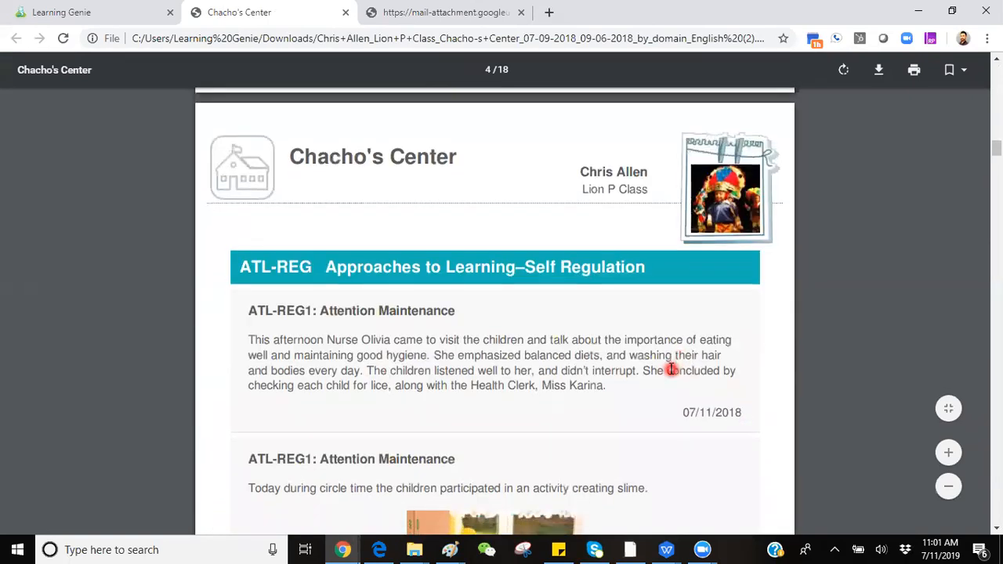
pyautogui.scroll(-3)
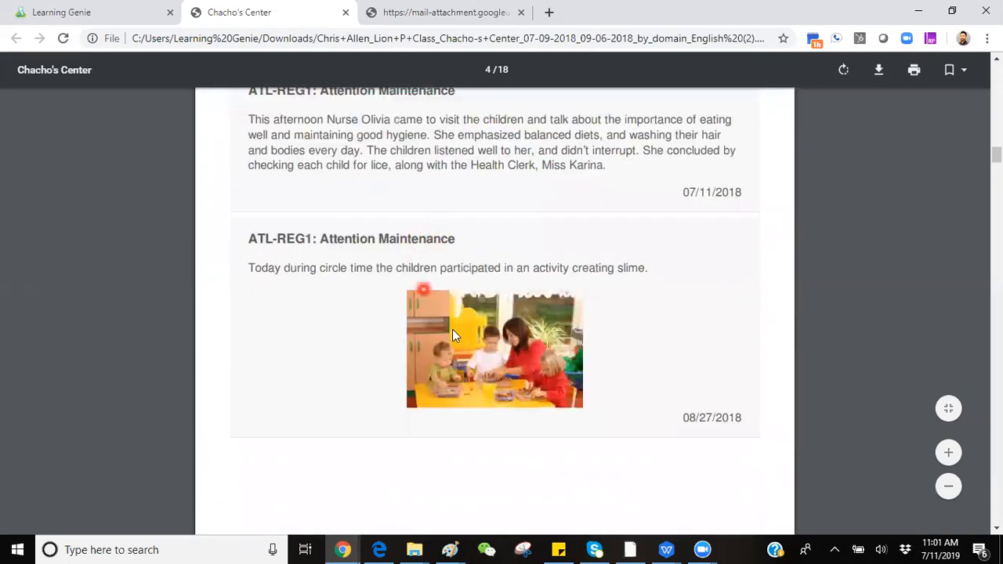
pyautogui.scroll(-3)
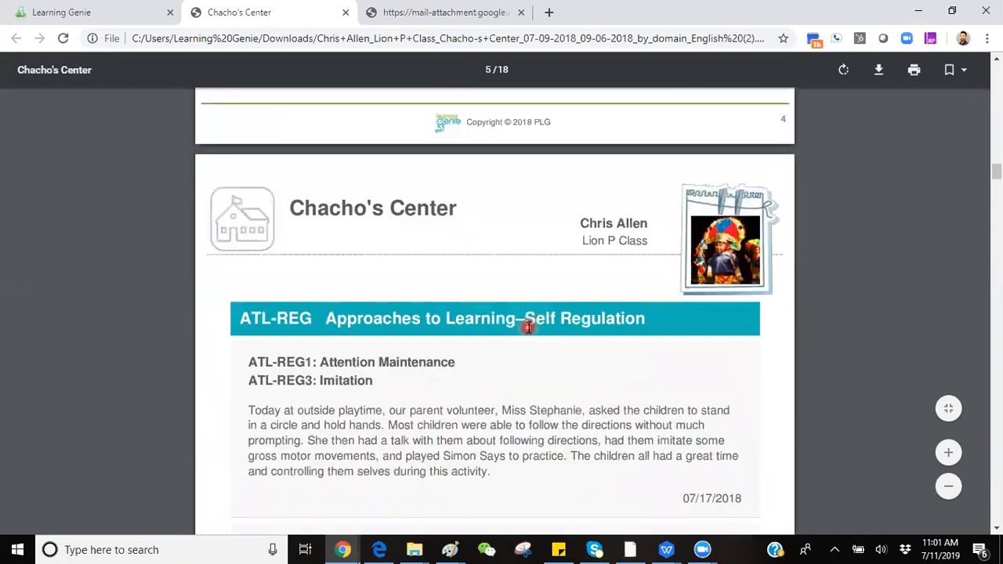
pyautogui.scroll(-3)
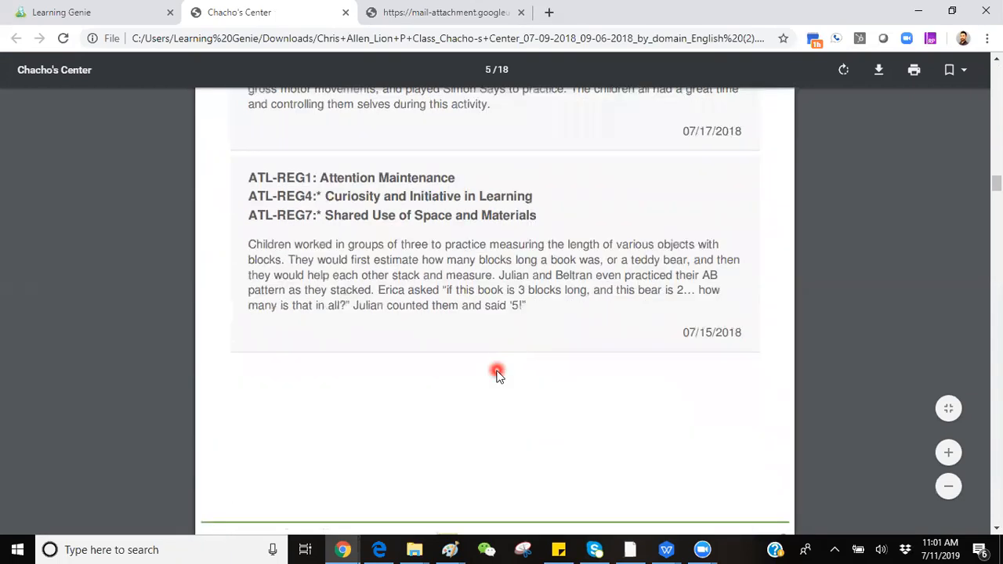
pyautogui.scroll(-3)
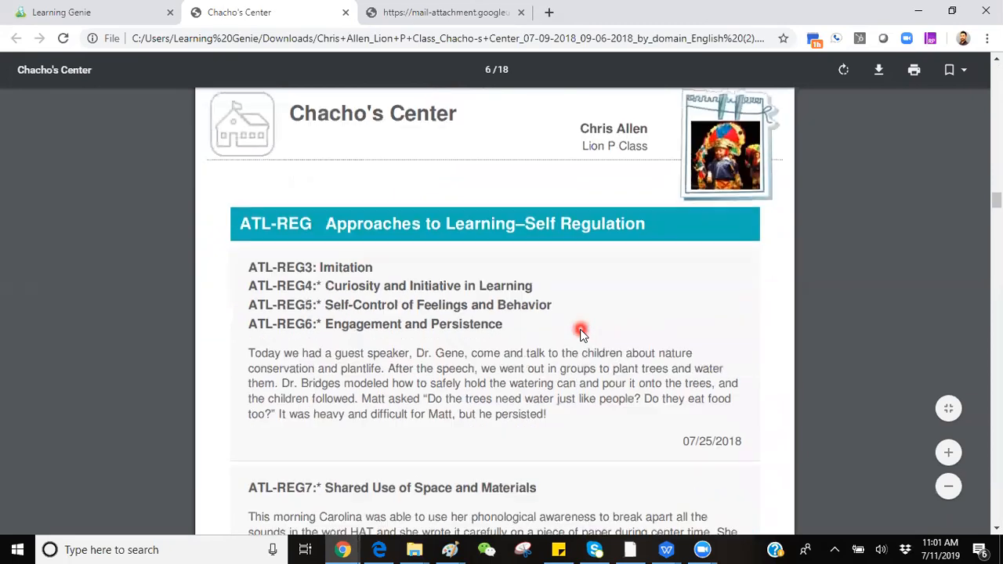
pyautogui.scroll(-3)
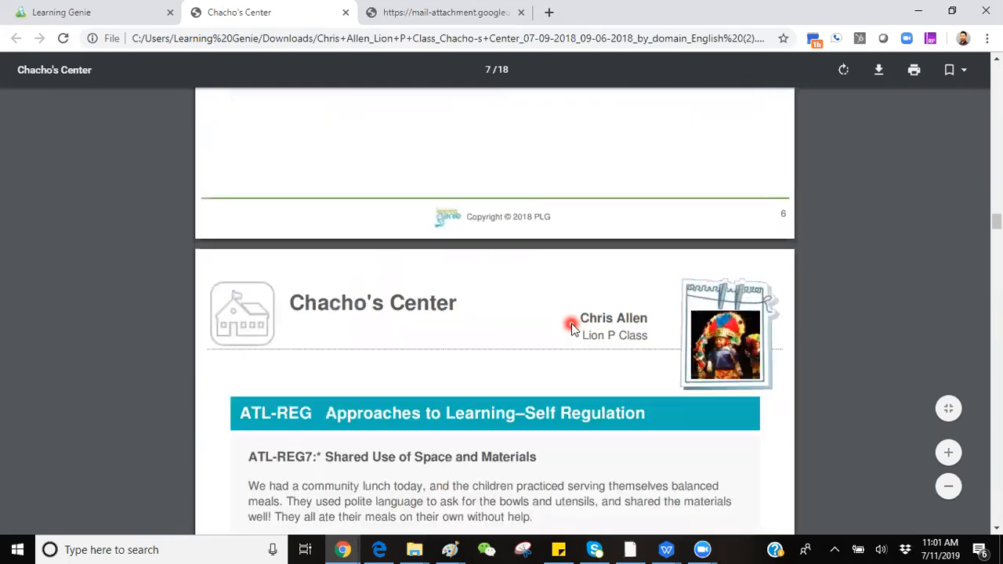
pyautogui.scroll(-3)
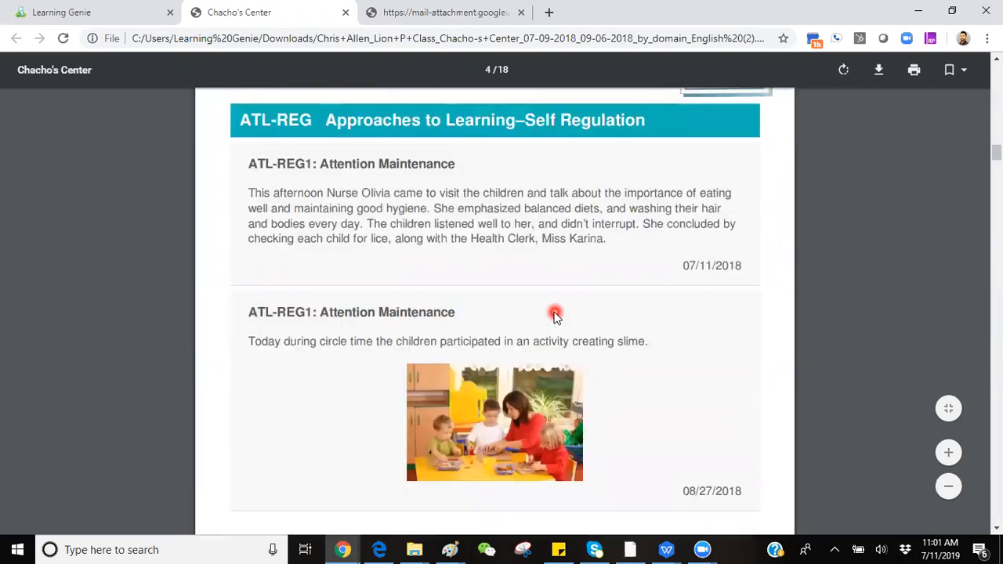
pyautogui.click(94, 13)
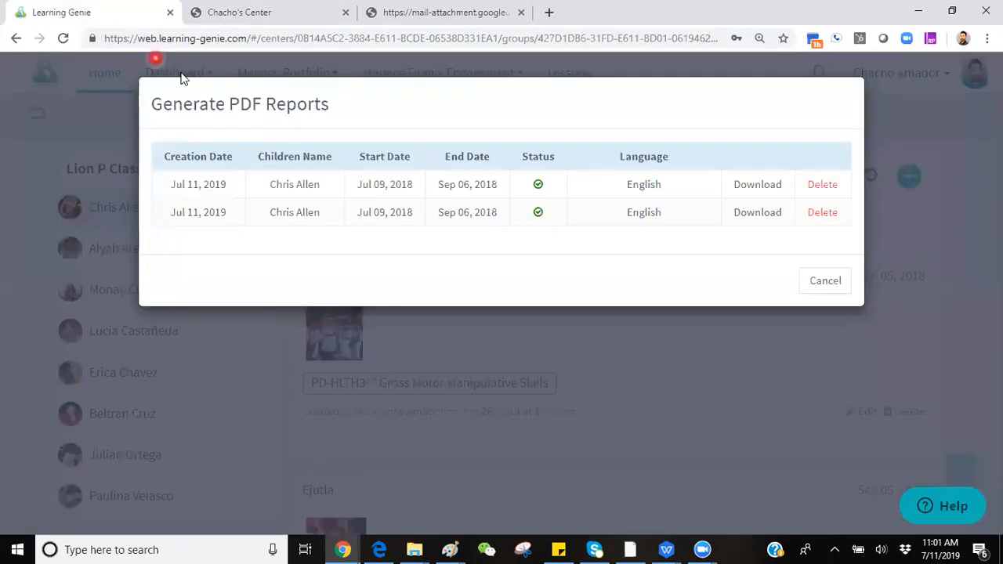
pyautogui.click(824, 280)
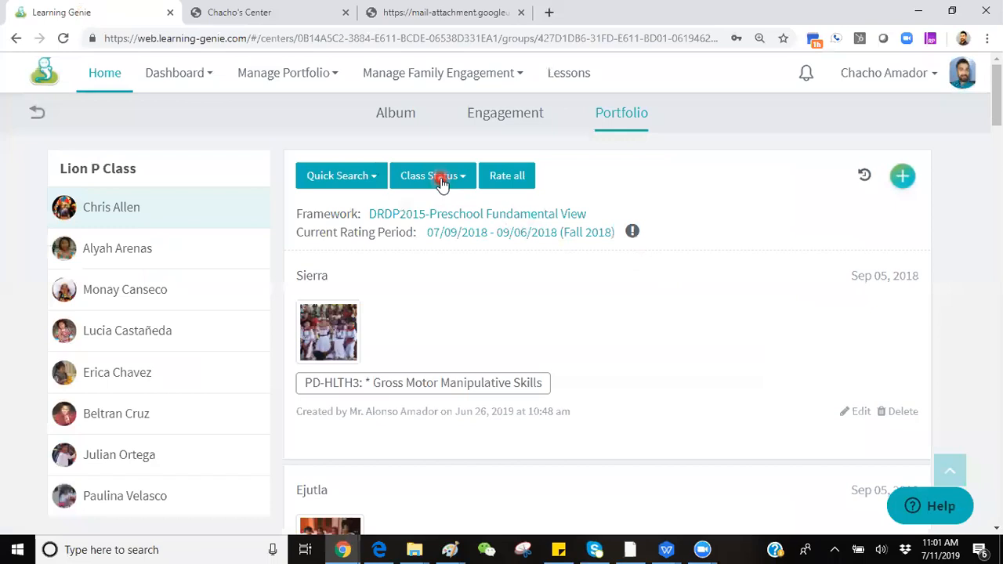
pyautogui.click(433, 175)
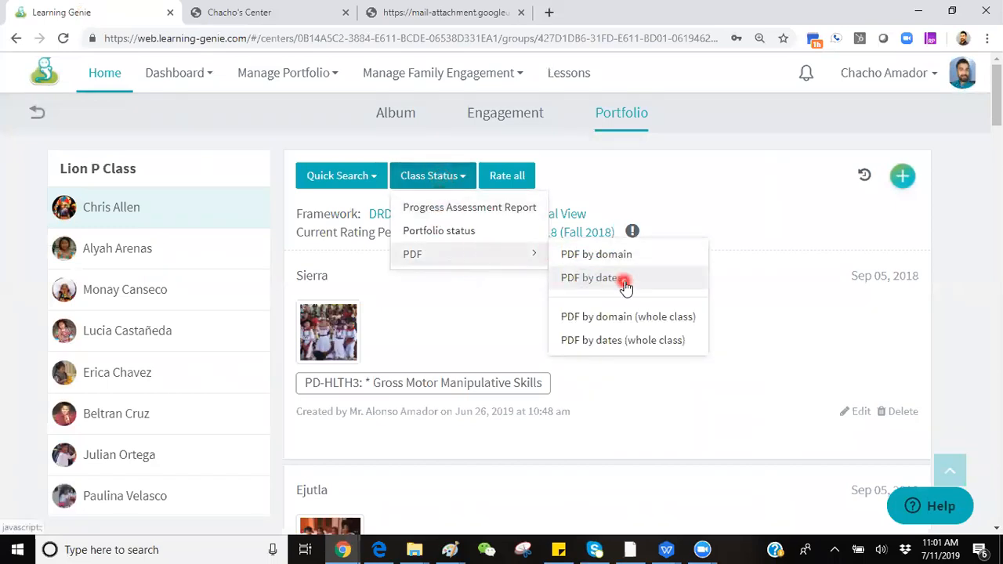
pyautogui.click(593, 277)
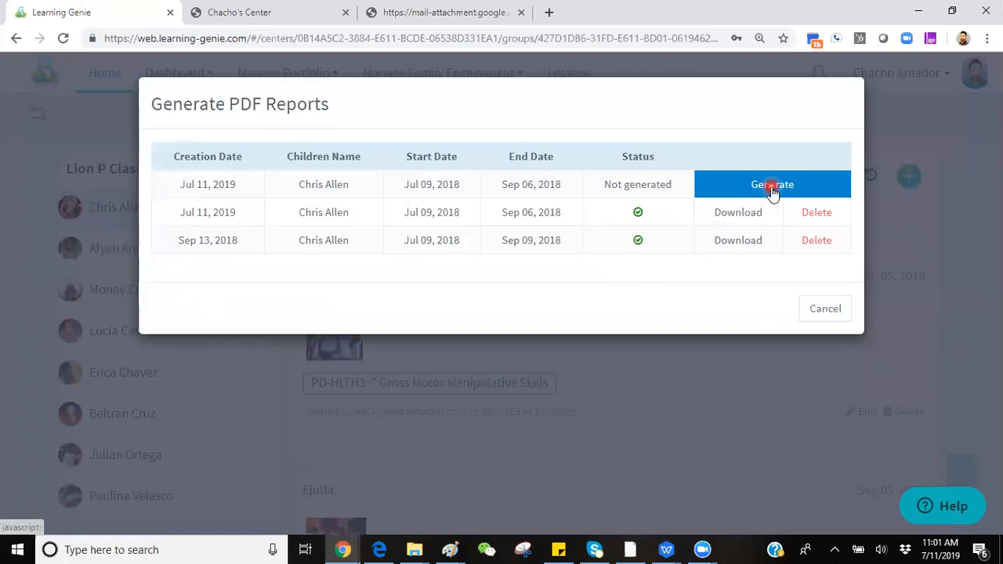
pyautogui.click(771, 185)
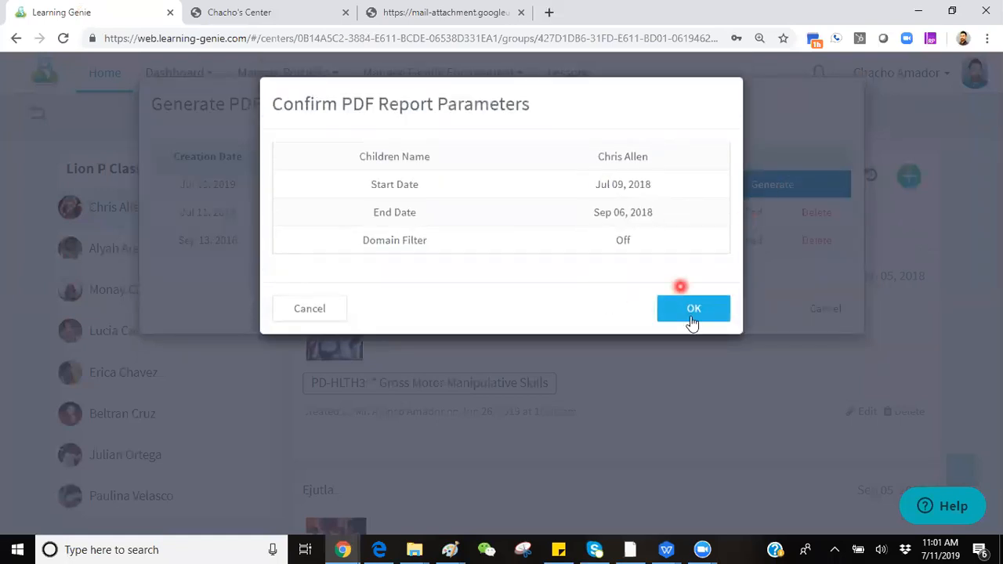
pyautogui.click(693, 307)
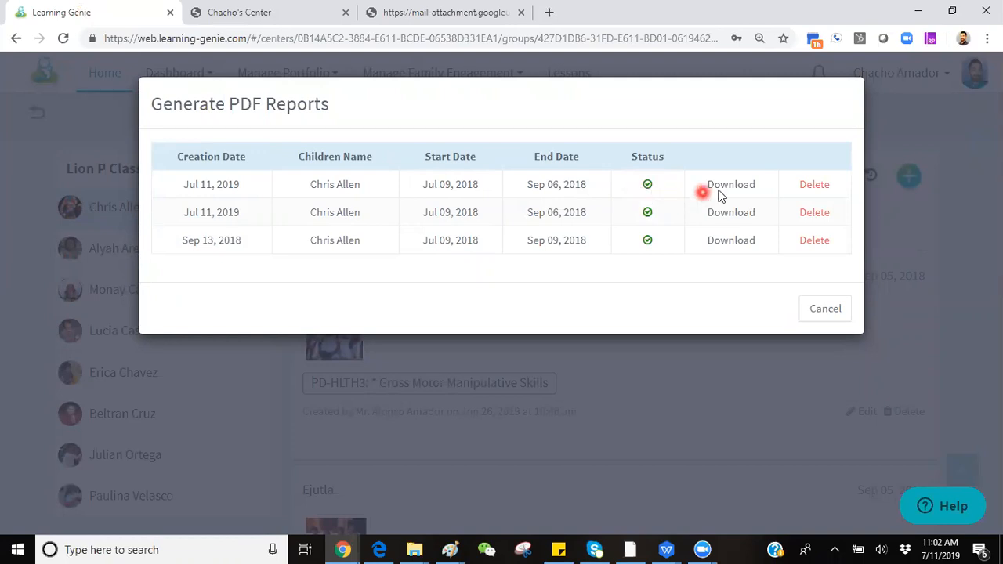
# Download the by-dates PDF to Downloads and view it in a browser tab.
pyautogui.click(730, 184)
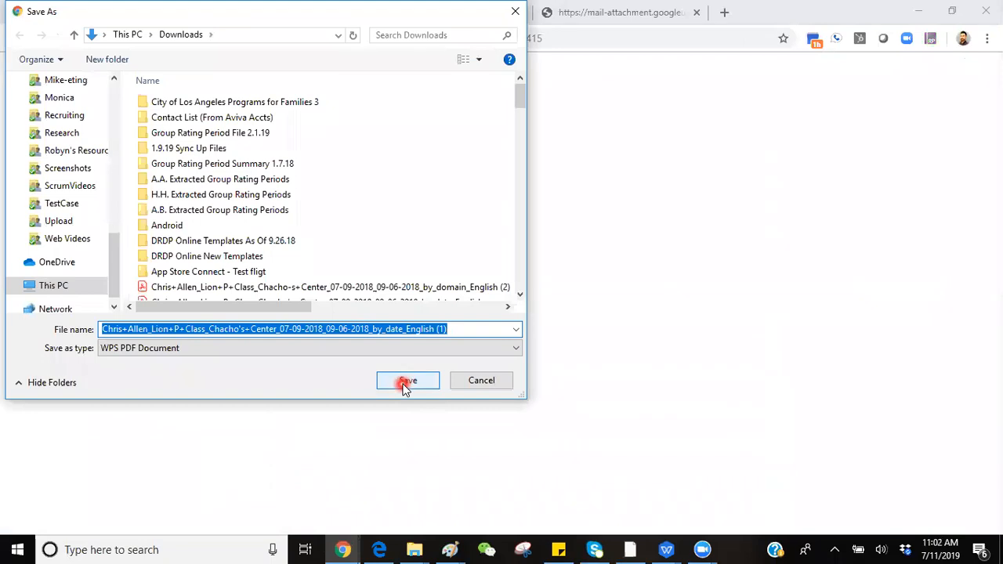
pyautogui.click(407, 381)
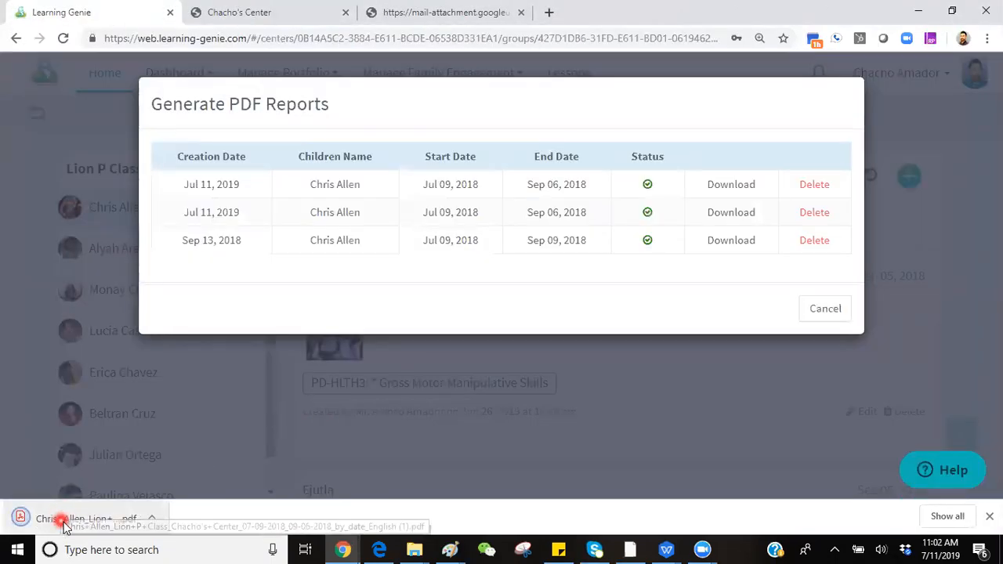
pyautogui.click(84, 519)
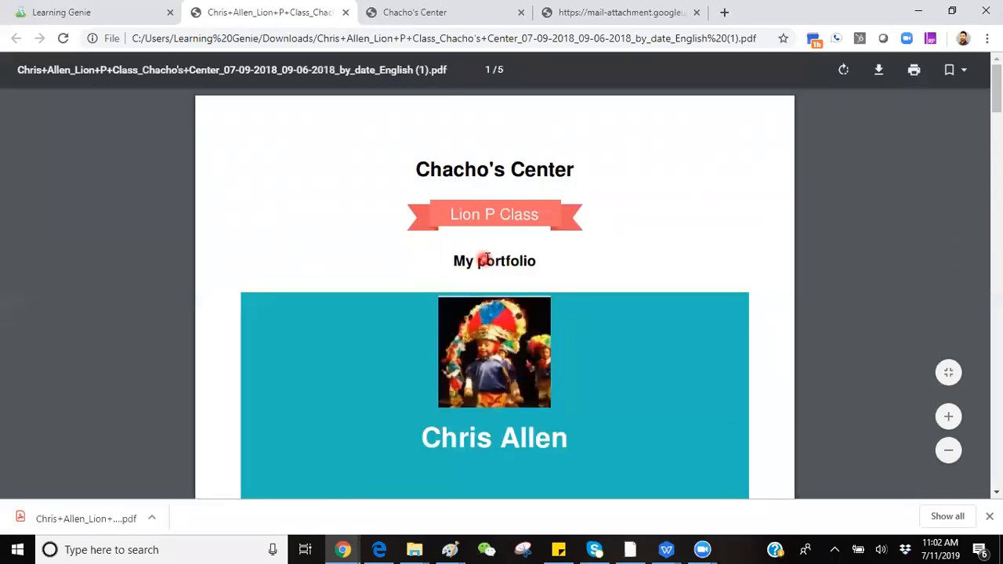
# Page through the by-dates PDF from its cover to the dated observations on page 3.
pyautogui.scroll(-3)
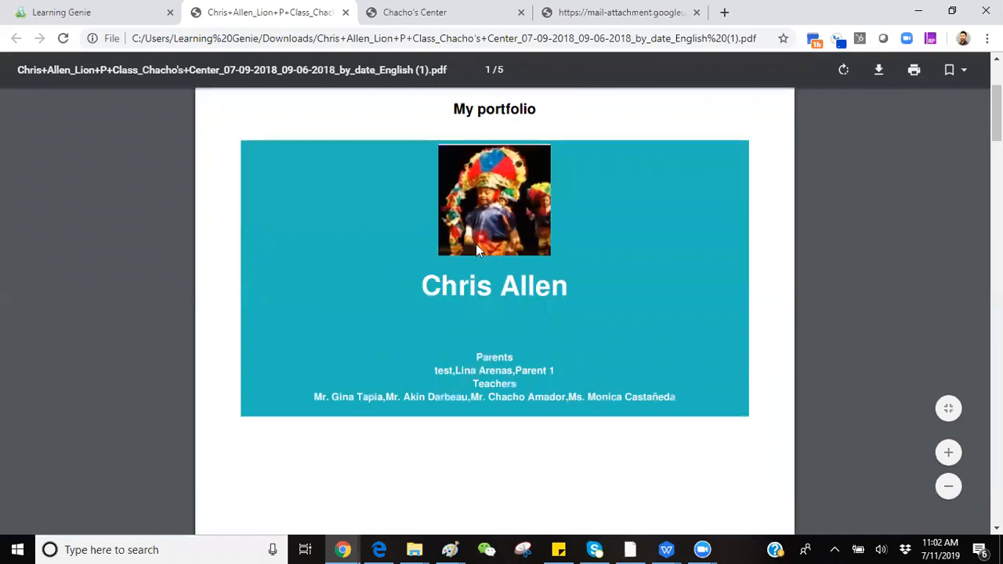
pyautogui.scroll(-3)
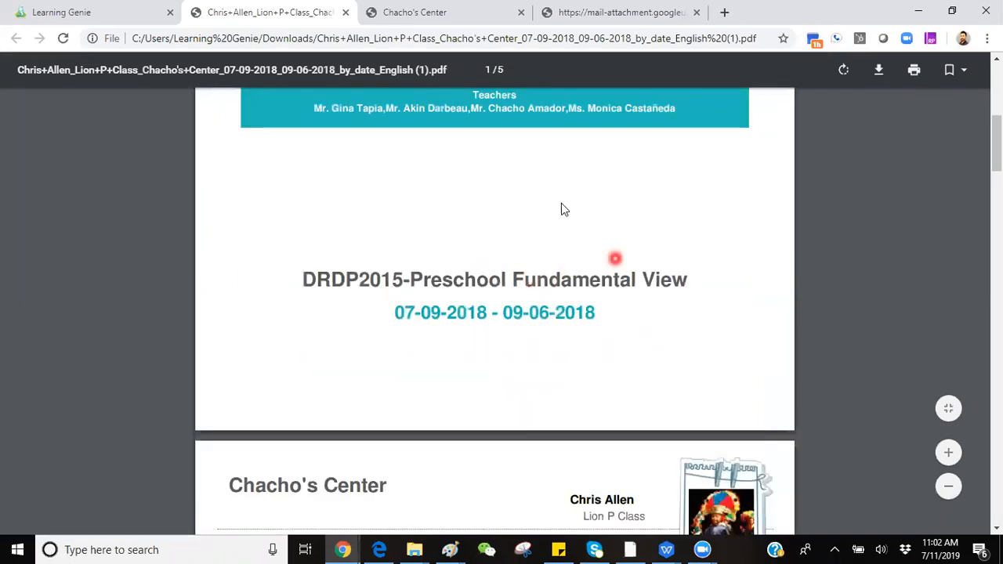
pyautogui.scroll(-3)
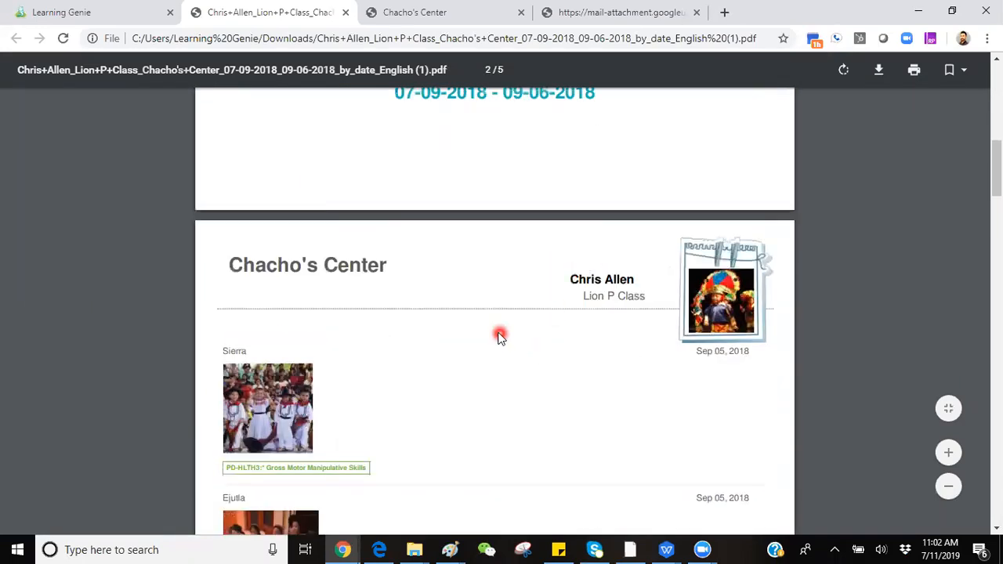
pyautogui.scroll(-3)
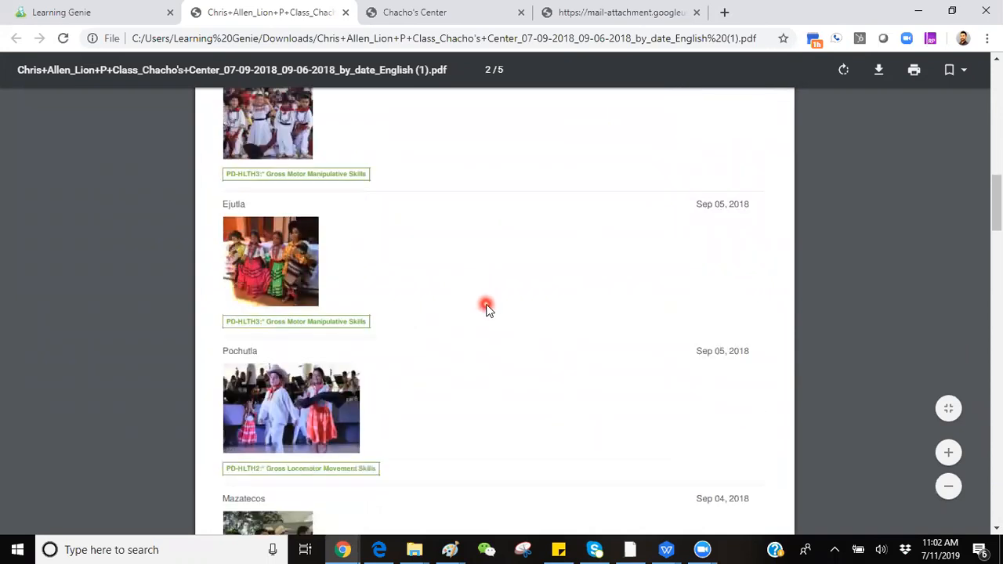
pyautogui.scroll(-3)
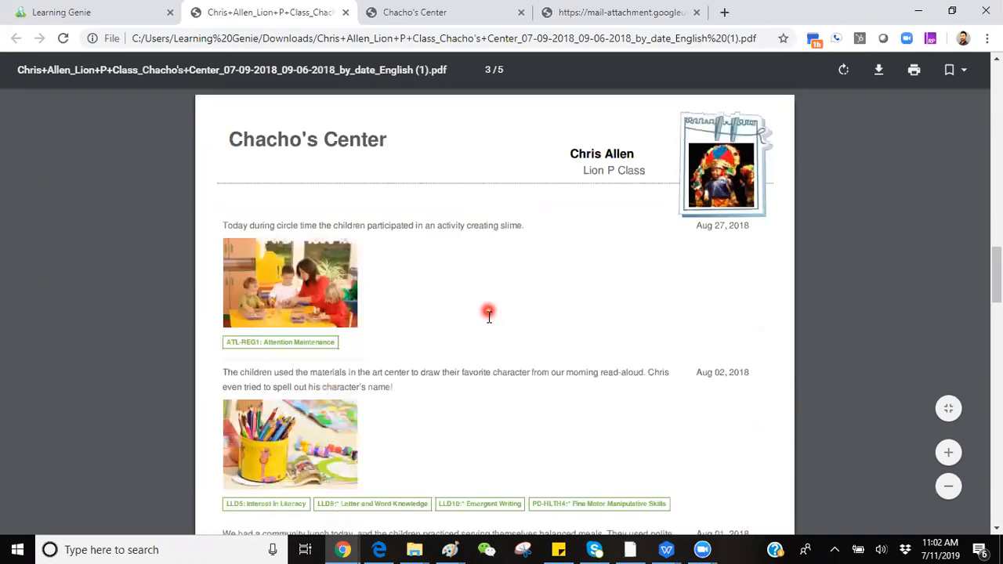
pyautogui.scroll(-3)
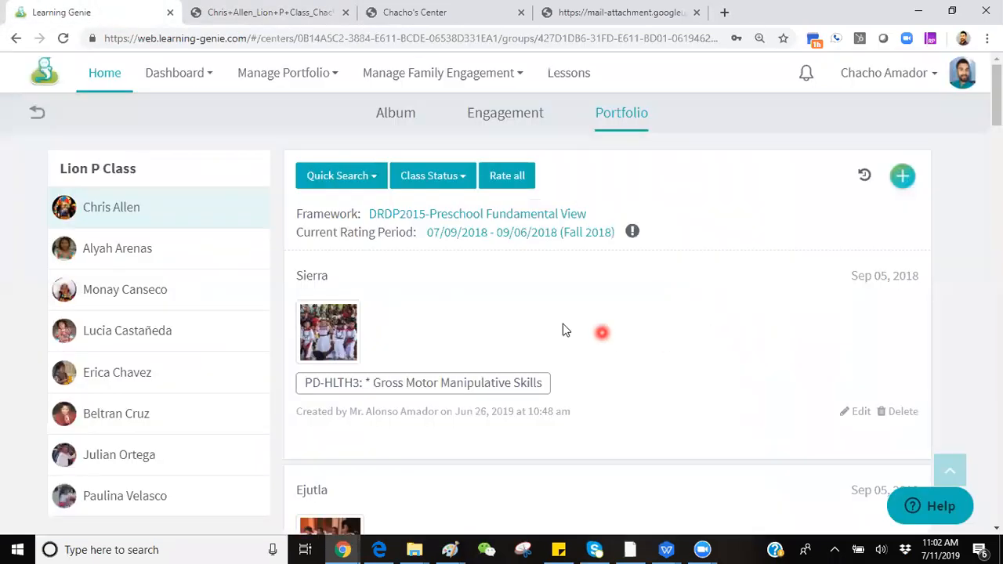
# Revisit the PDF by dates export choice, then show the e-mailed user guide's 'Contact us' page.
pyautogui.click(340, 175)
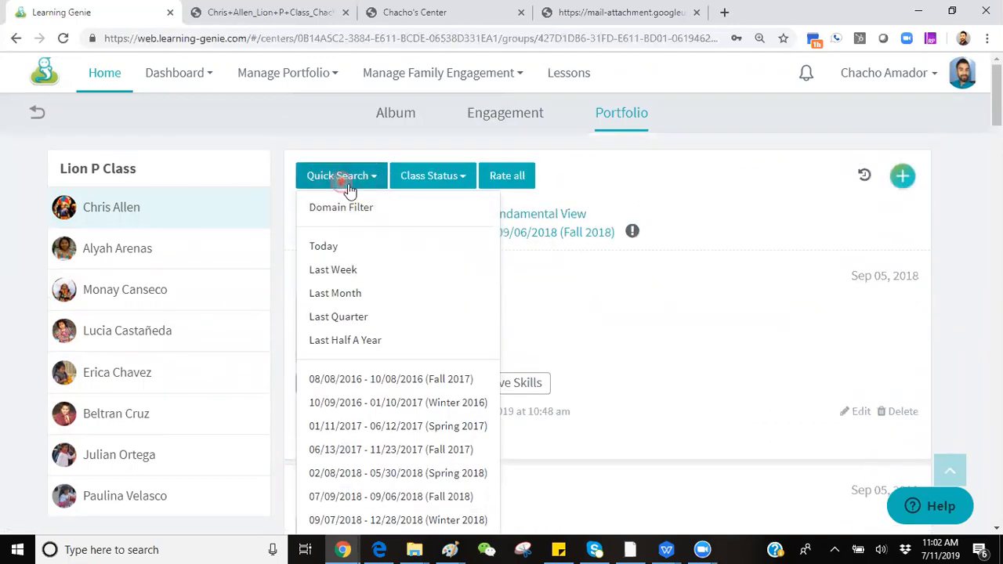
pyautogui.click(432, 175)
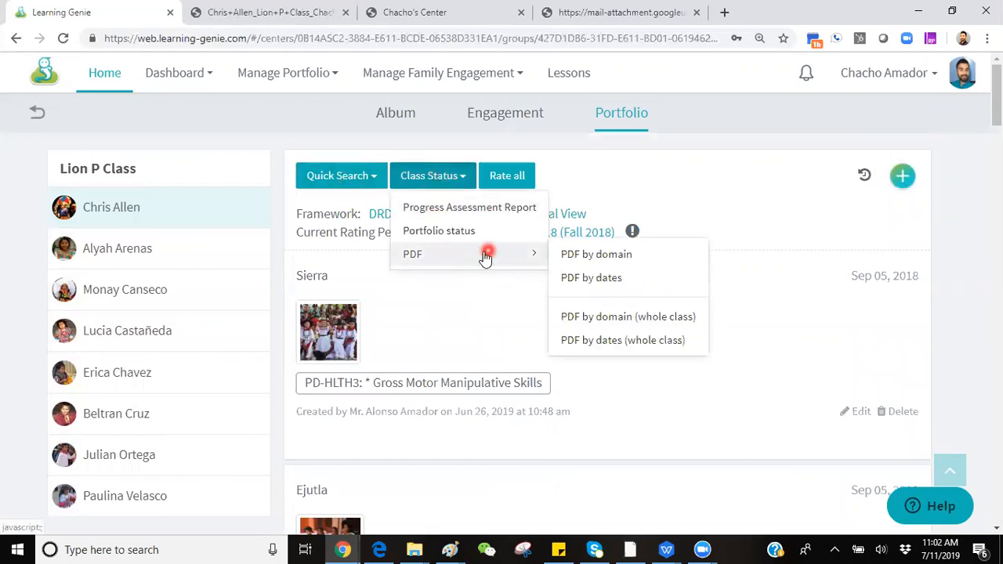
pyautogui.moveTo(591, 277)
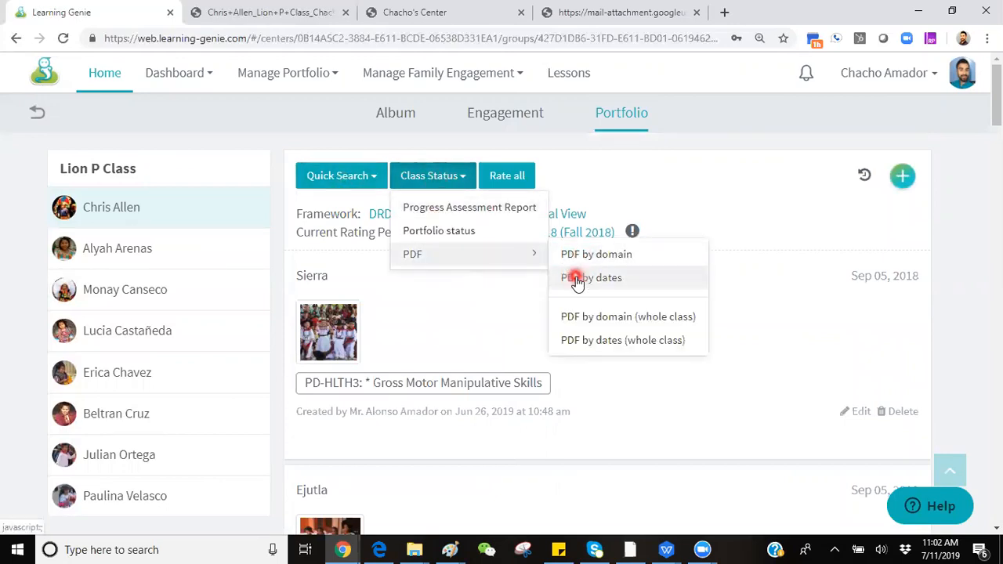
pyautogui.click(305, 129)
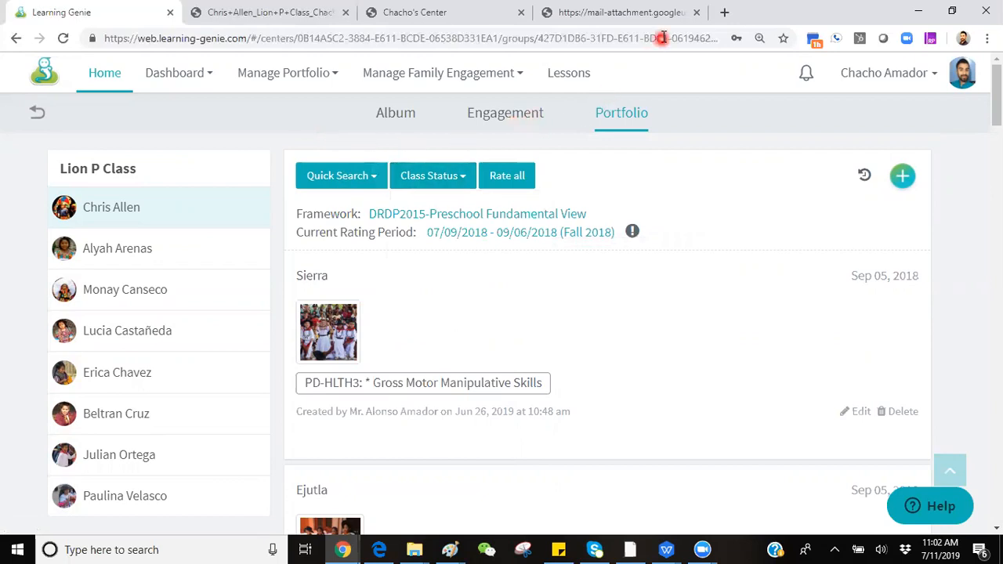
pyautogui.click(619, 13)
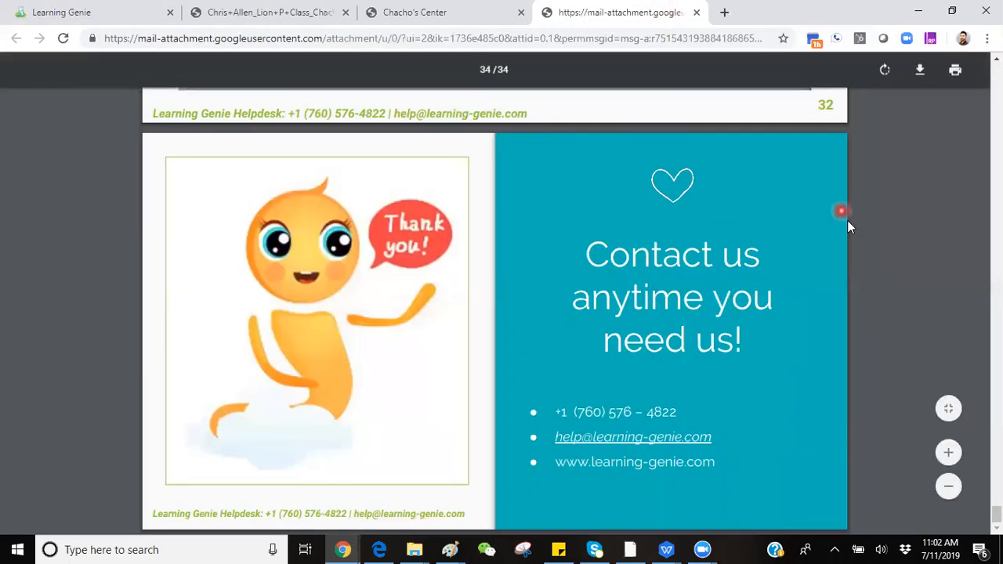
pyautogui.moveTo(733, 407)
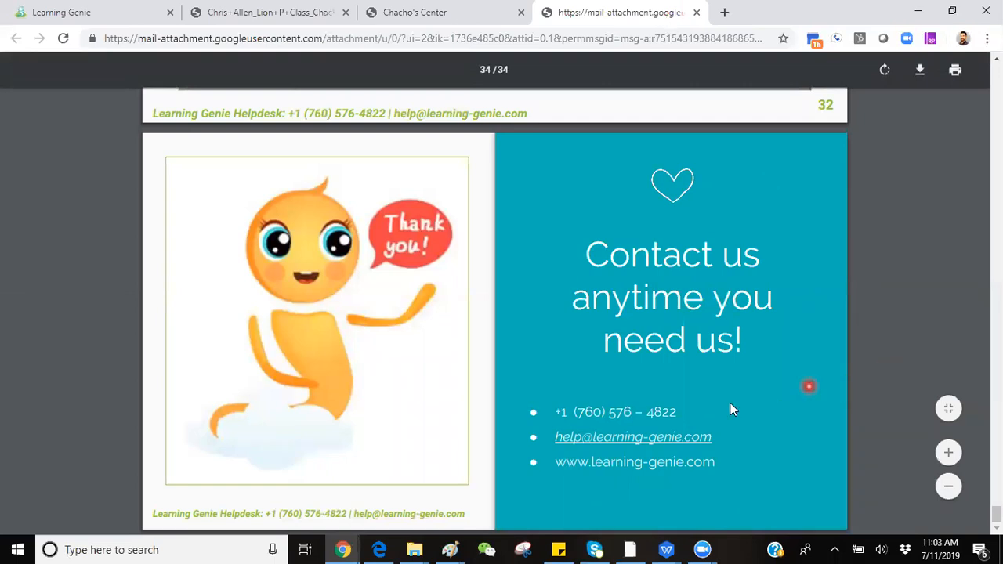